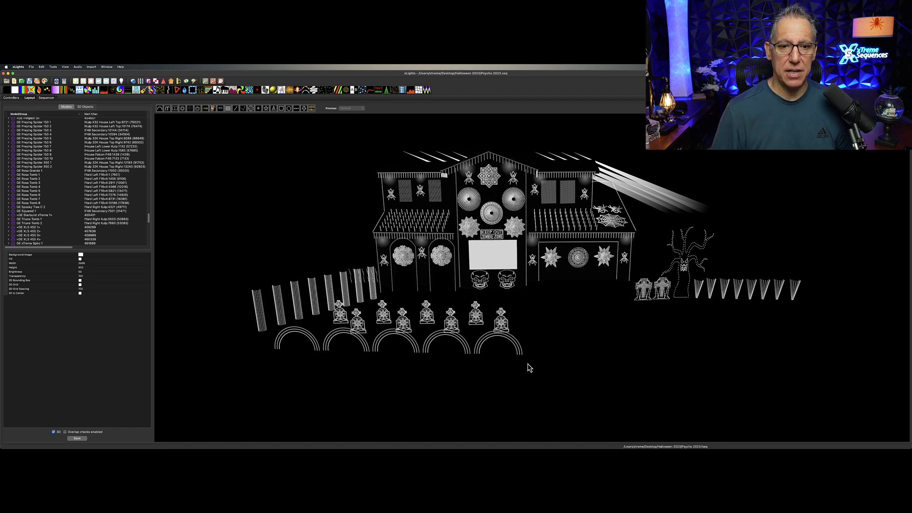
# Leave the tombstone area of the house layout and open the Halloween sequence timeline
pyautogui.click(575, 261)
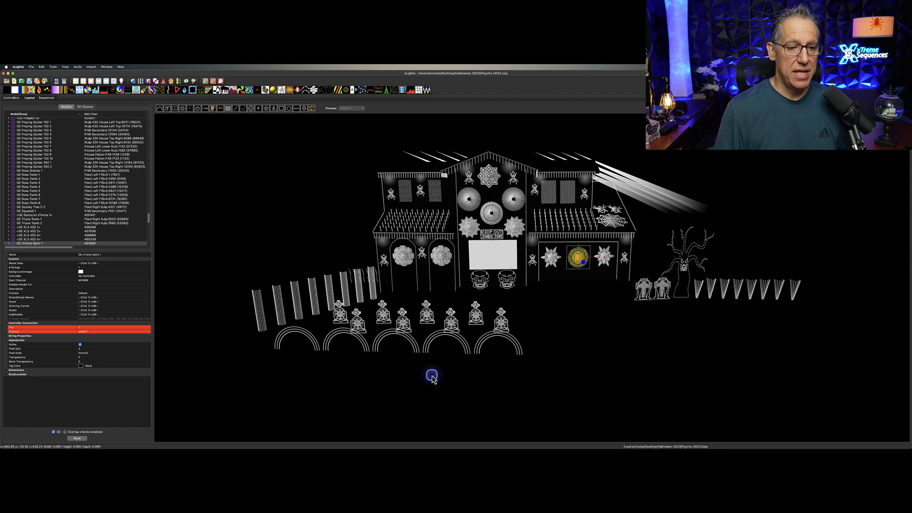
pyautogui.moveTo(431, 375); pyautogui.dragTo(347, 357)
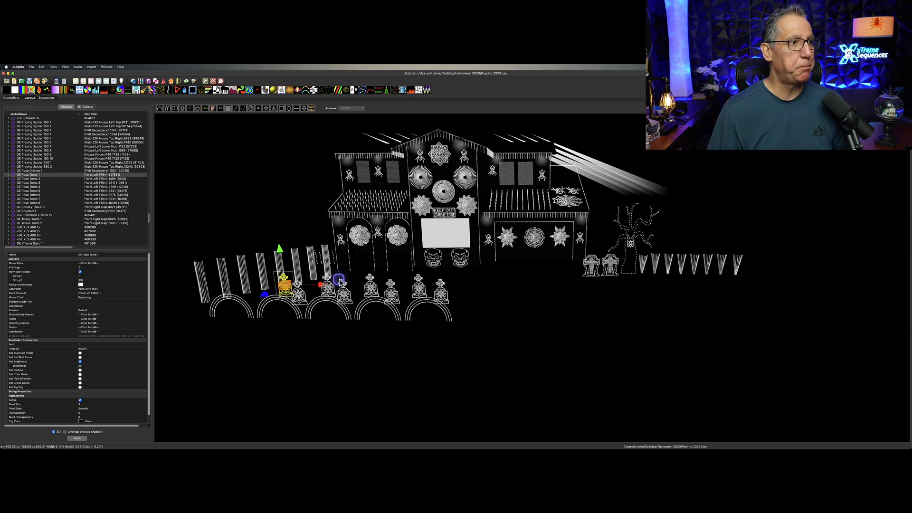
pyautogui.click(46, 98)
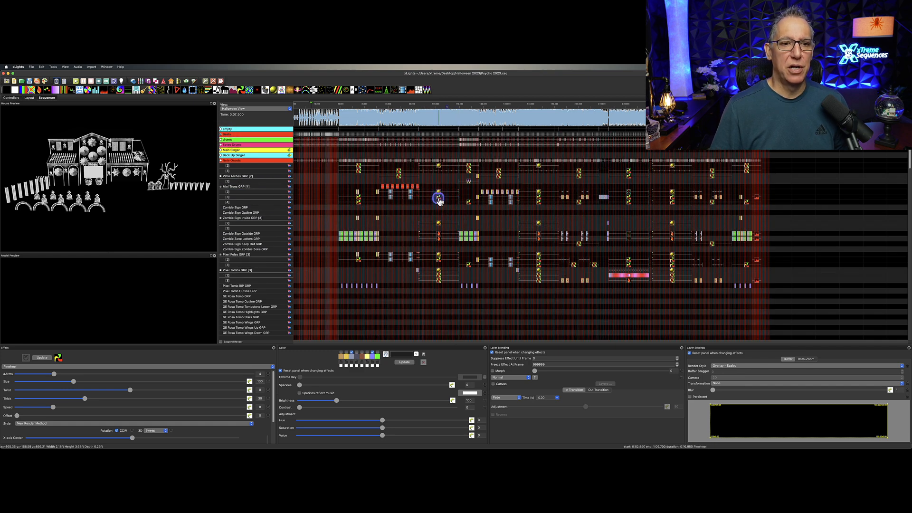
pyautogui.scroll(-3)
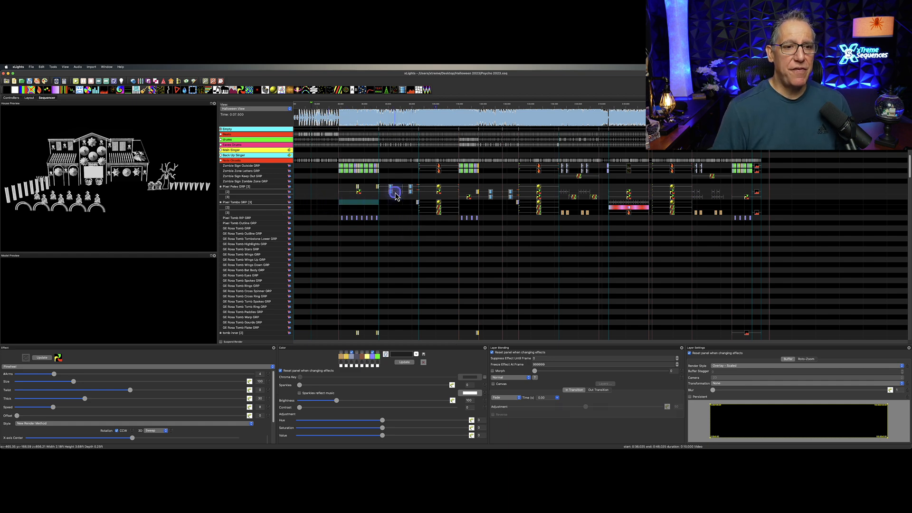
# Select the Pixel Tombs effects and insert multiple layers on GE Rosa Tomb GRP
pyautogui.click(406, 203)
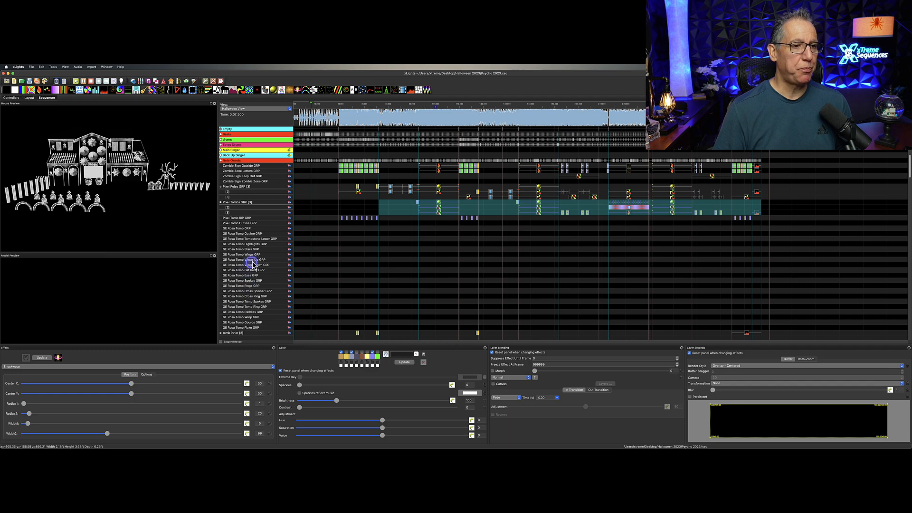
pyautogui.click(256, 228)
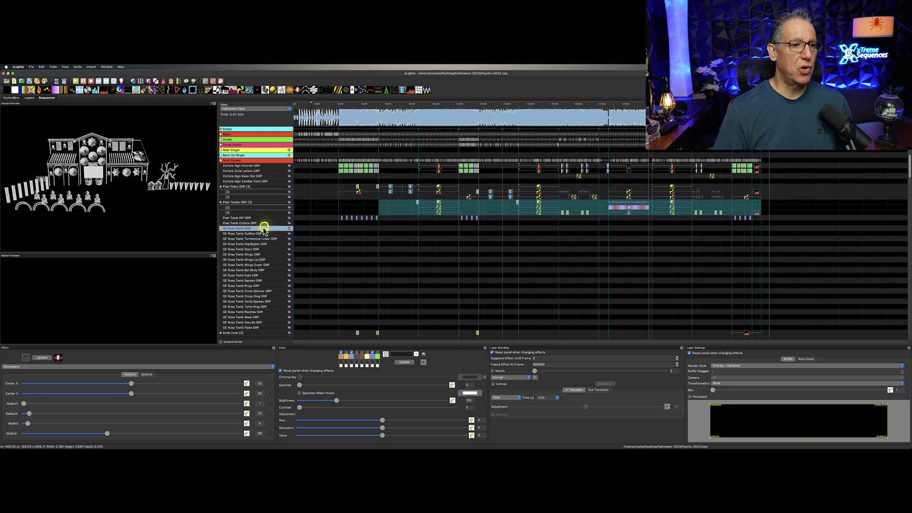
pyautogui.rightClick(262, 228)
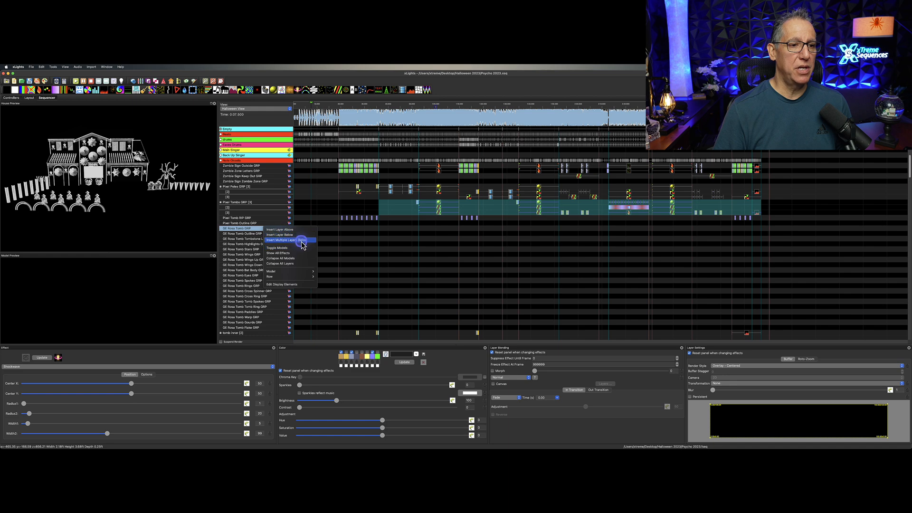
pyautogui.click(281, 240)
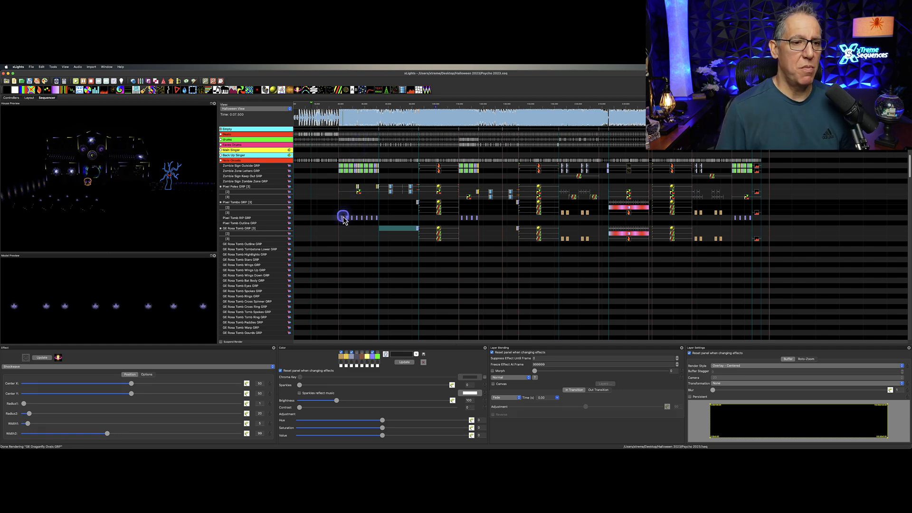
# Select the Shockwave effect on the GE Rosa Tomb GRP row
pyautogui.click(237, 217)
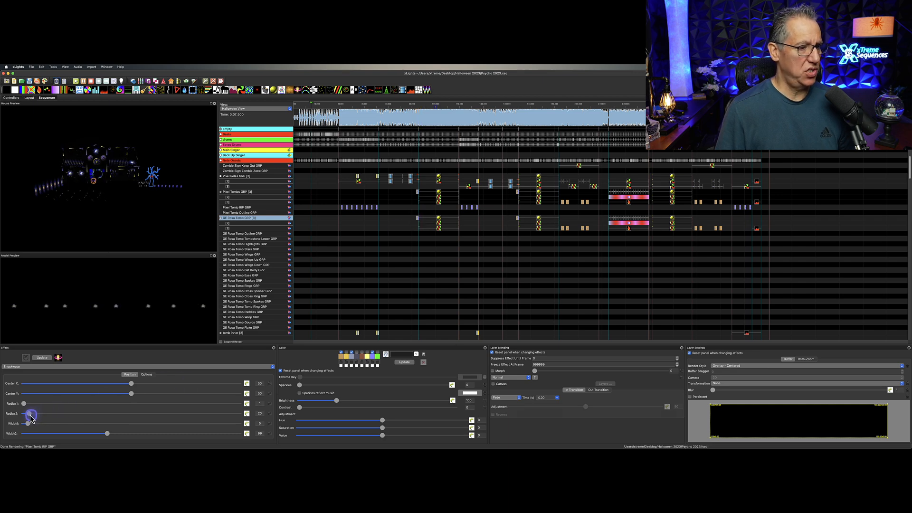
# Widen the Shockwave's ending radius, then settle it back to a smaller value
pyautogui.moveTo(31, 417); pyautogui.dragTo(39, 417)
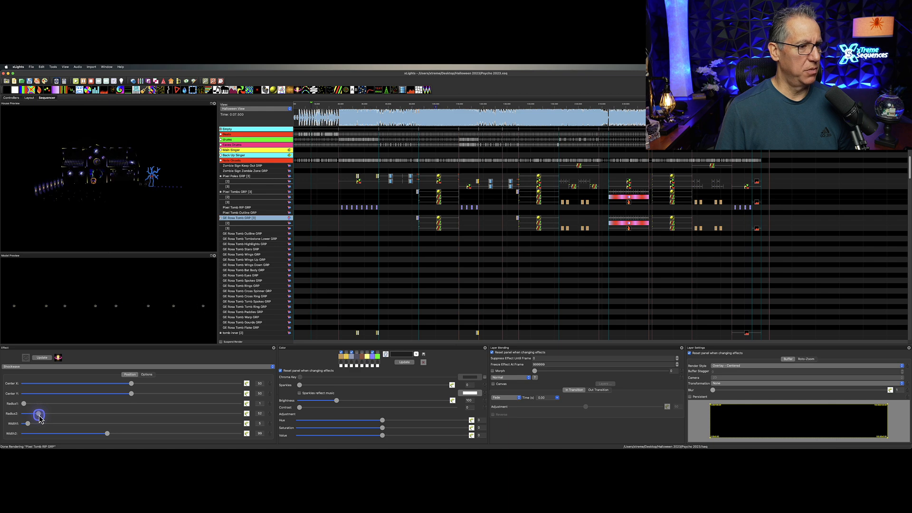
pyautogui.moveTo(39, 417); pyautogui.dragTo(55, 416)
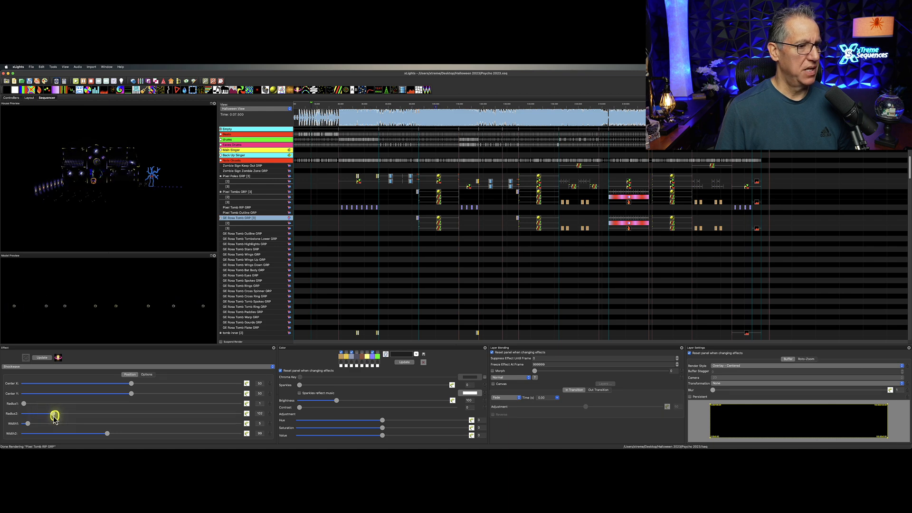
pyautogui.moveTo(53, 414); pyautogui.dragTo(65, 414)
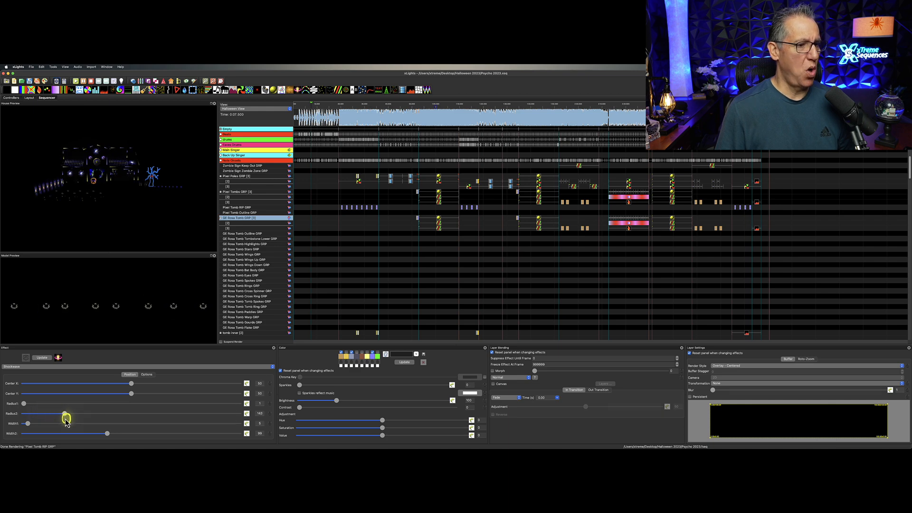
pyautogui.moveTo(66, 414); pyautogui.dragTo(88, 414)
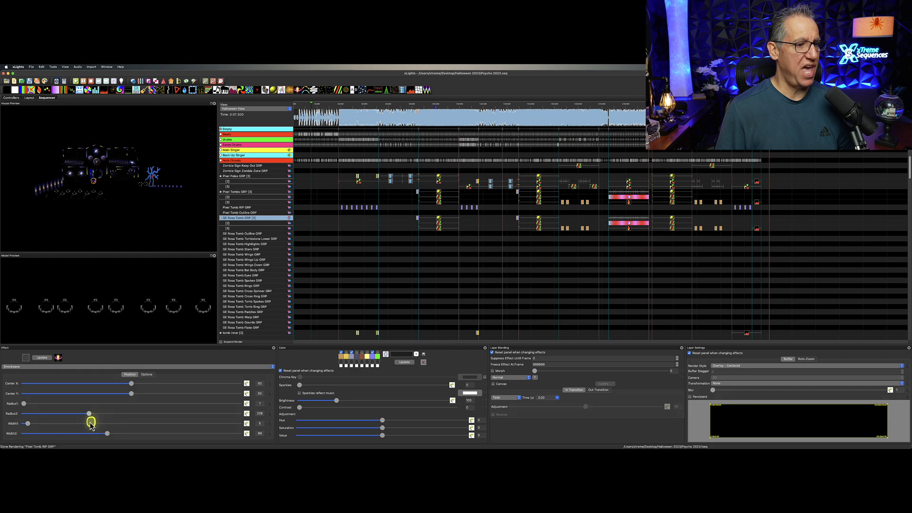
pyautogui.moveTo(87, 423); pyautogui.dragTo(73, 423)
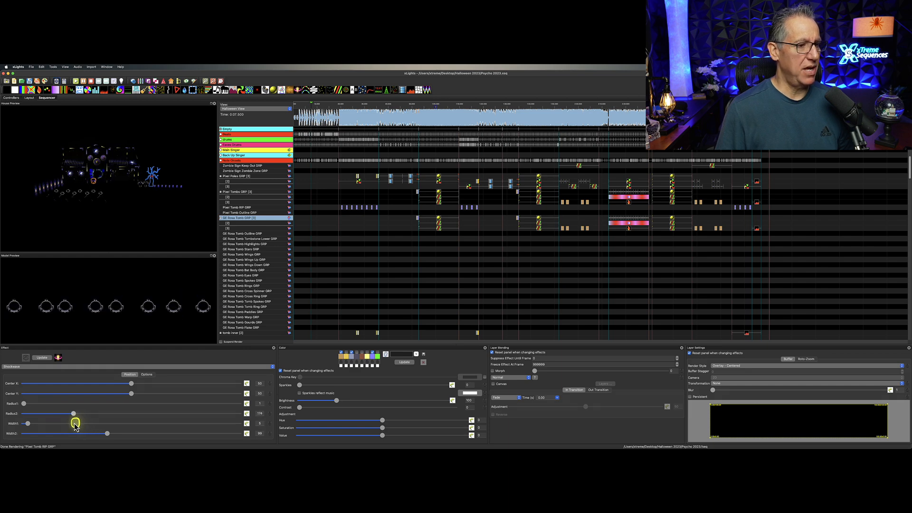
pyautogui.moveTo(73, 414); pyautogui.dragTo(60, 414)
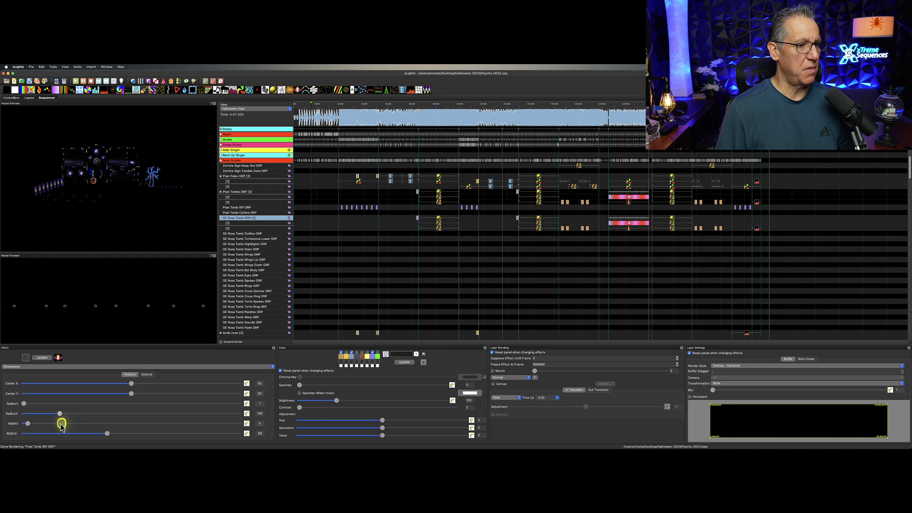
pyautogui.moveTo(59, 413); pyautogui.dragTo(50, 413)
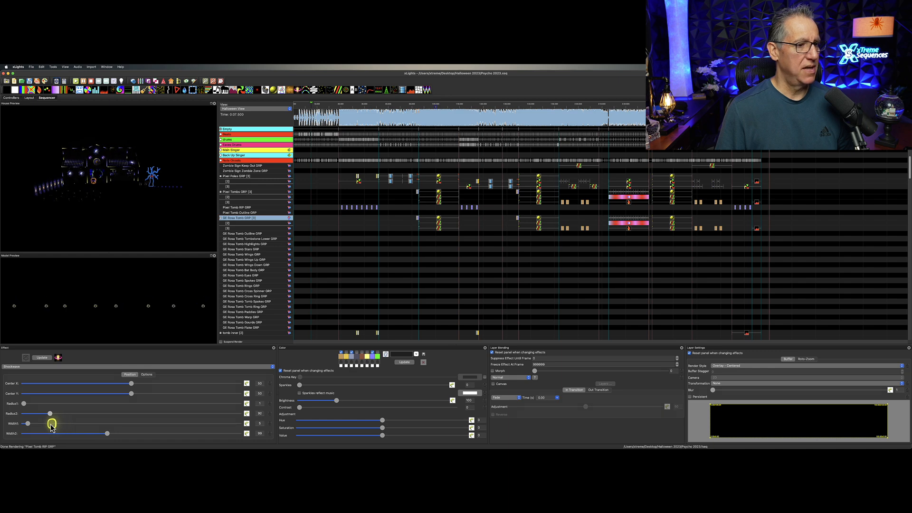
pyautogui.moveTo(50, 414); pyautogui.dragTo(47, 414)
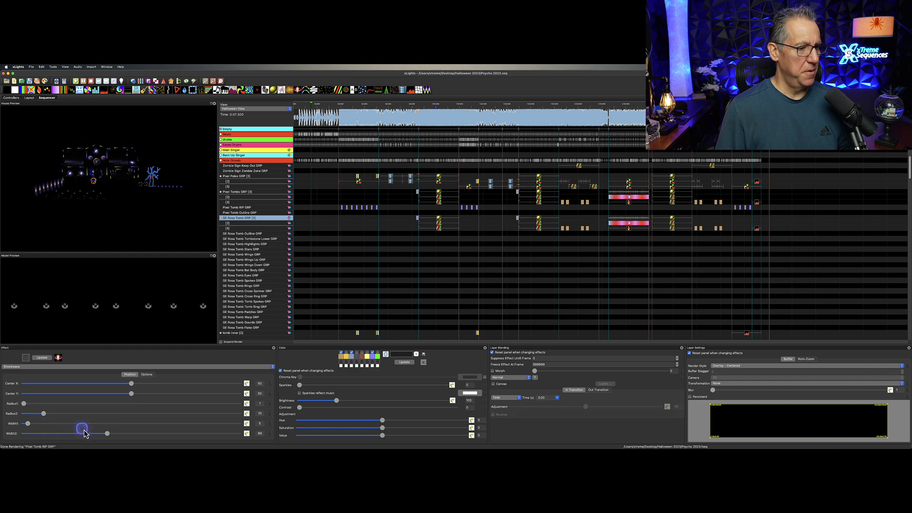
# Thicken the ending ring width and adjust the vertical centre and outer radius
pyautogui.moveTo(85, 433); pyautogui.dragTo(104, 433)
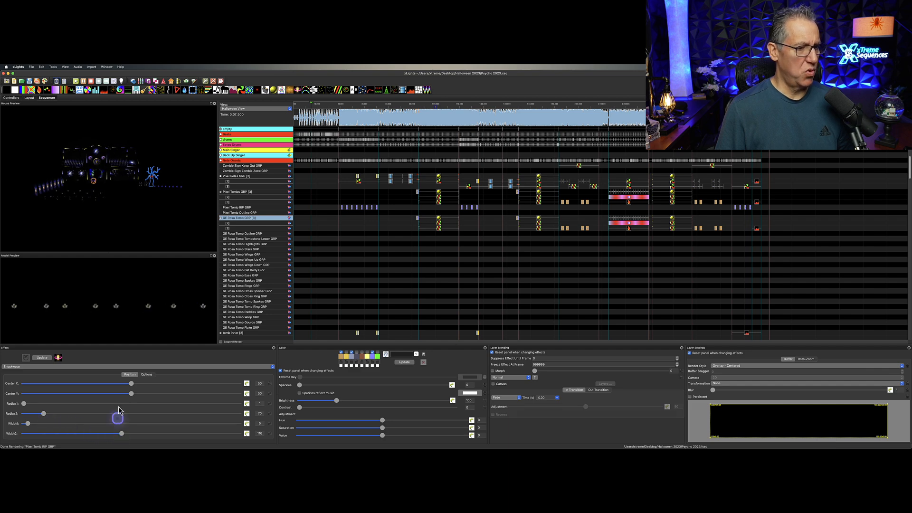
pyautogui.moveTo(130, 393); pyautogui.dragTo(126, 395)
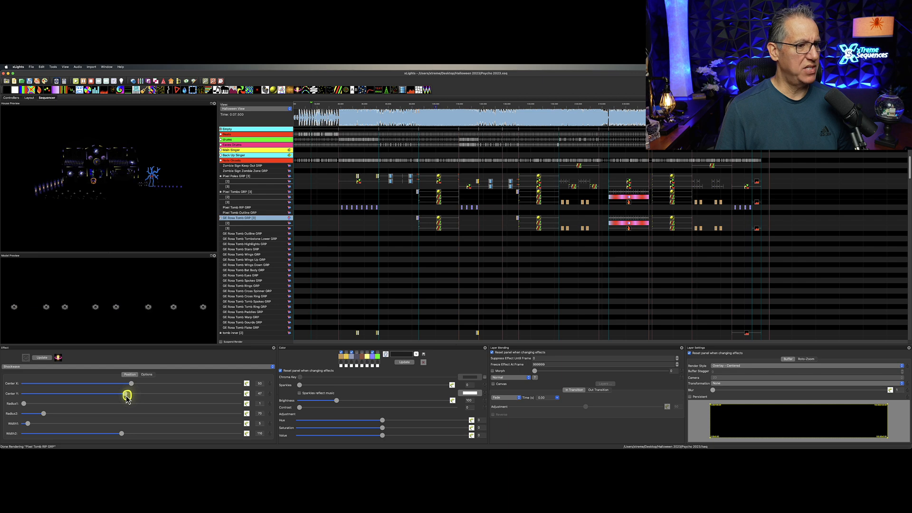
pyautogui.moveTo(127, 394); pyautogui.dragTo(119, 394)
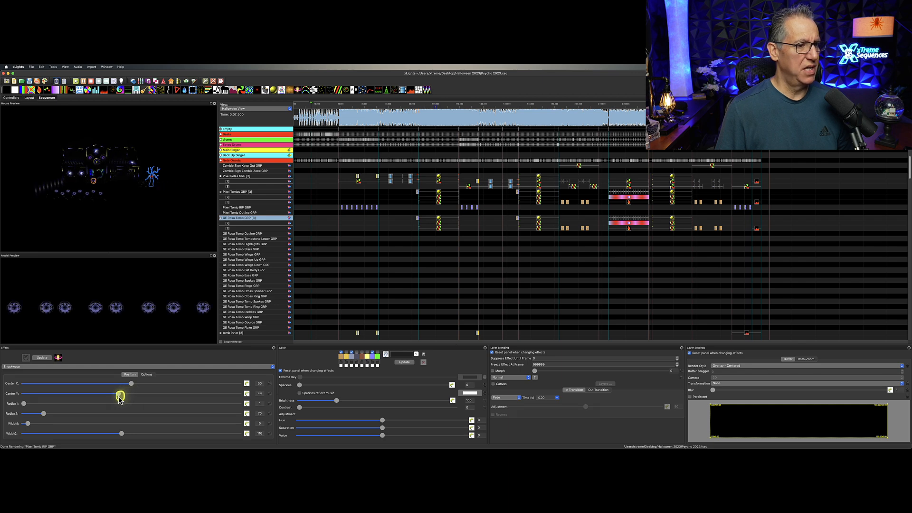
pyautogui.moveTo(119, 394); pyautogui.dragTo(115, 394)
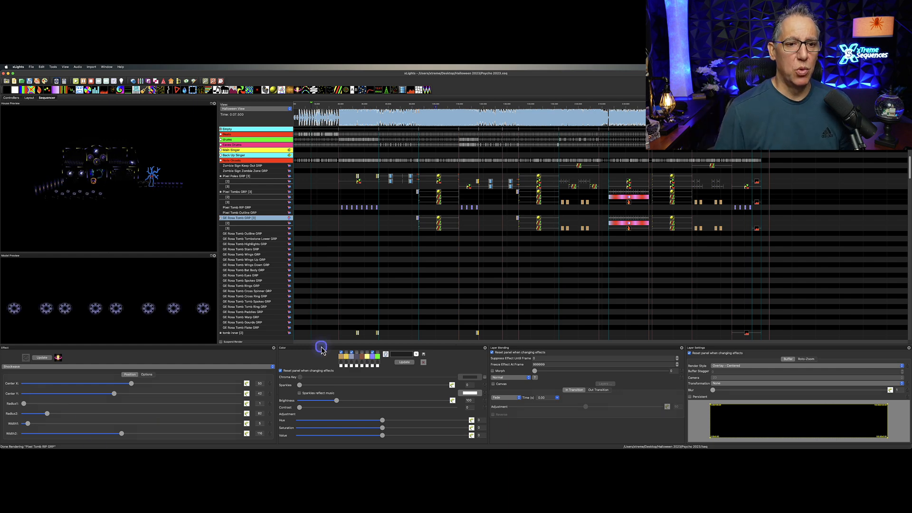
# Place the Shockwave at a time spot on a GE Rosa Tomb GRP layer
pyautogui.click(436, 222)
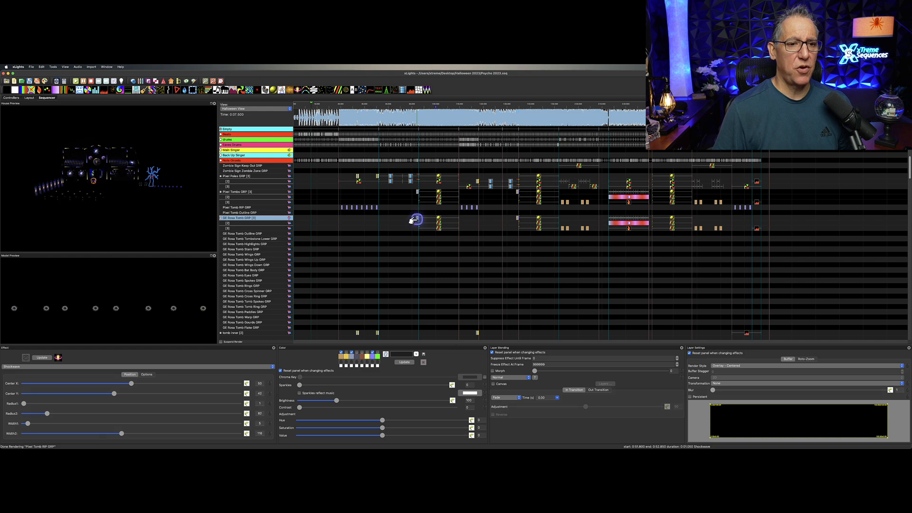
pyautogui.click(58, 357)
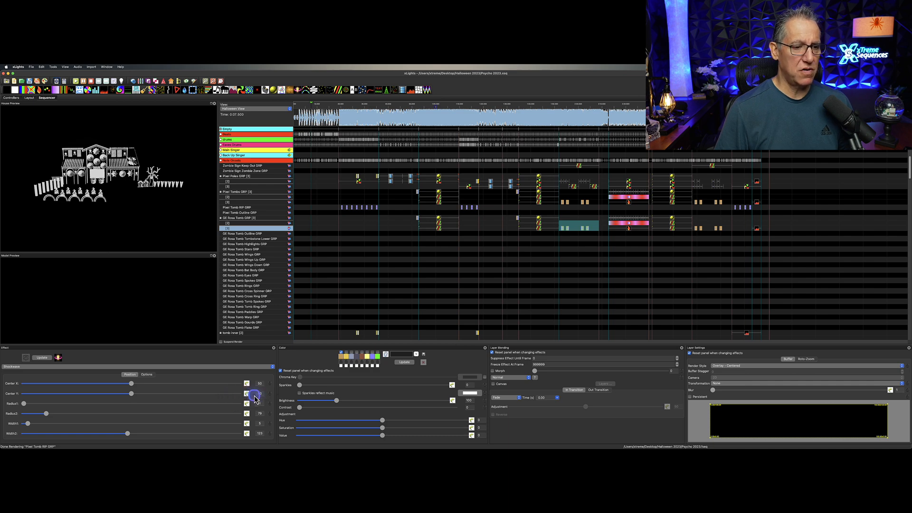
# Play the sequence and watch the tomb shockwave in the House and Model Previews
pyautogui.click(246, 393)
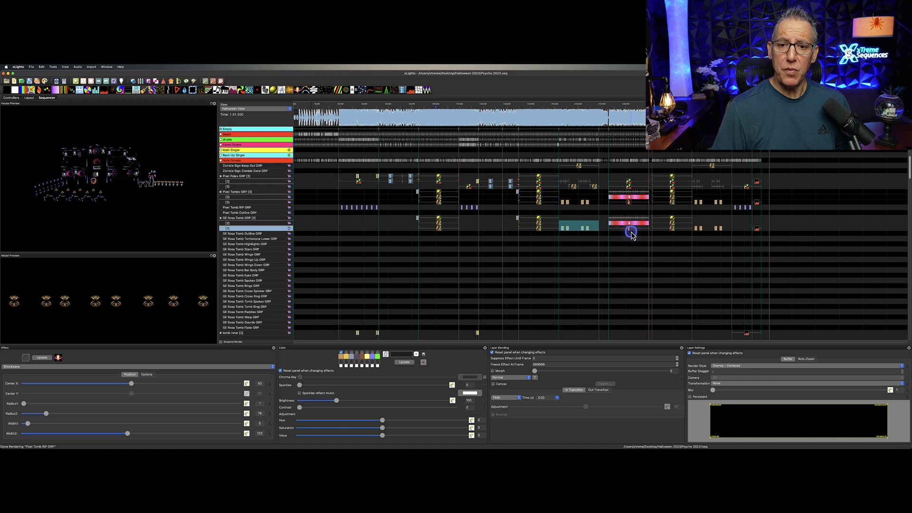
# View the settings of the pink Color Wash and the later Shader effect
pyautogui.click(629, 224)
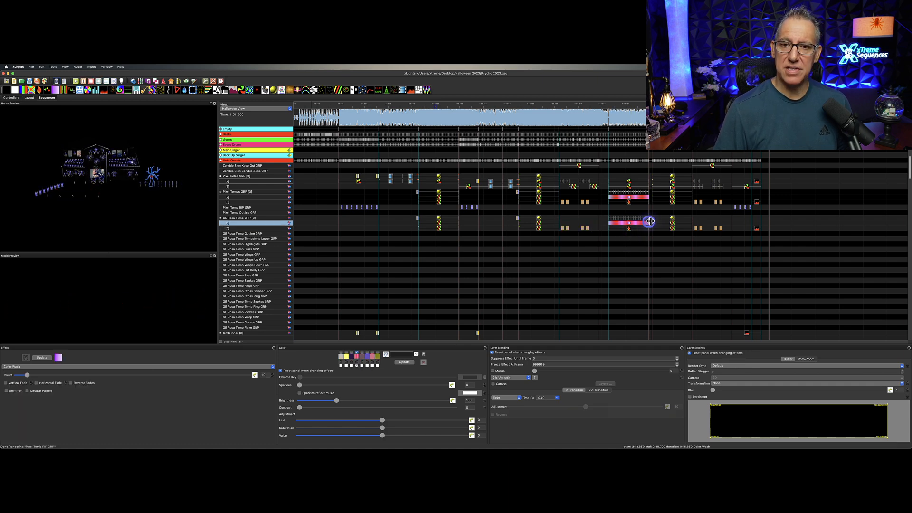
pyautogui.click(671, 221)
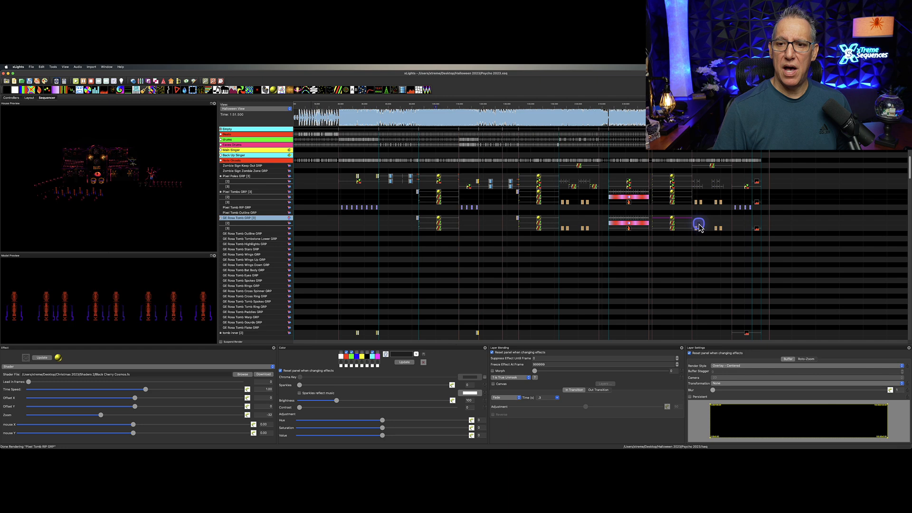
pyautogui.click(699, 226)
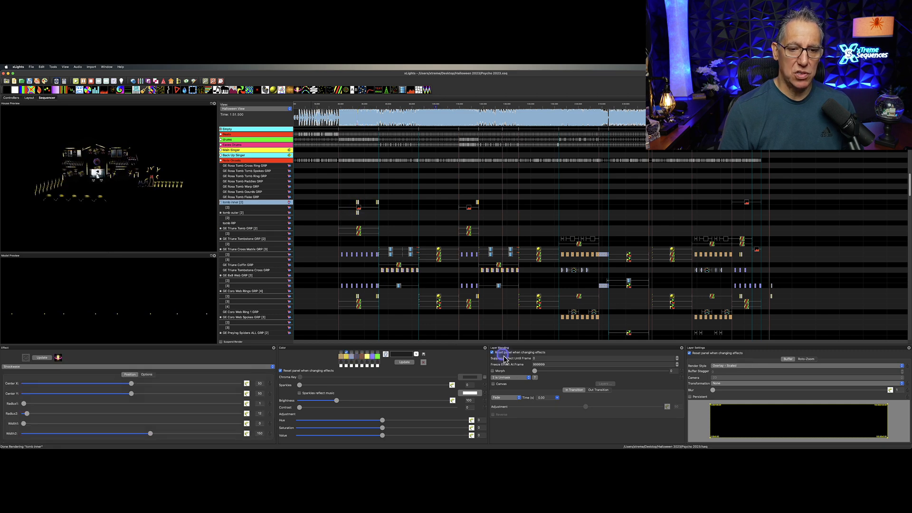
# Select the short Shockwave effect at the start of the tomb inner row
pyautogui.click(492, 352)
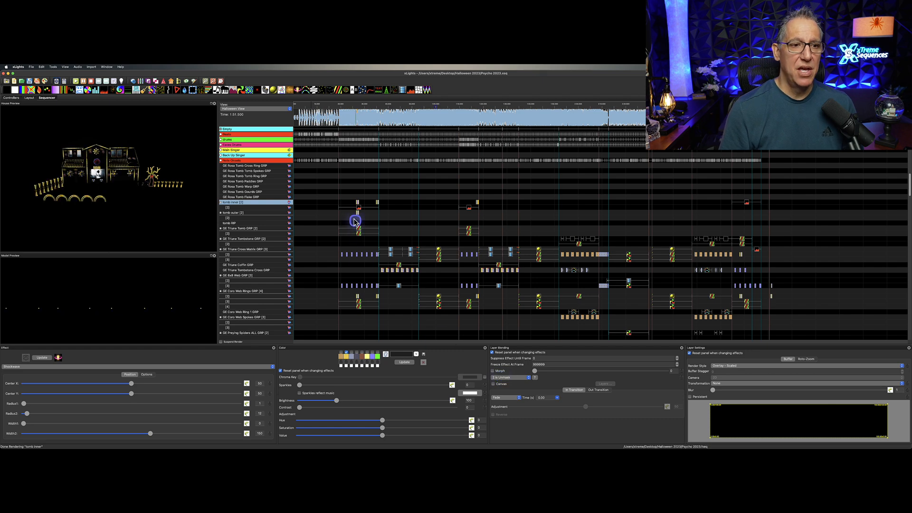
pyautogui.click(356, 205)
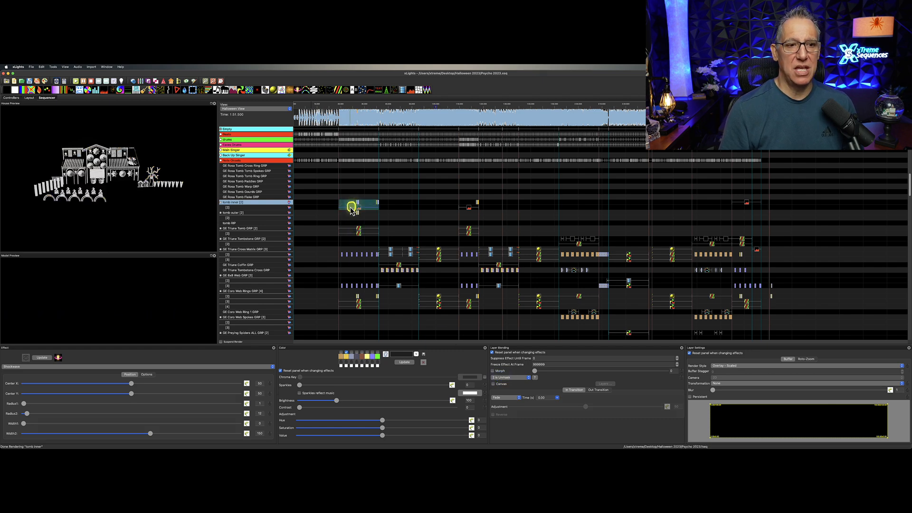
pyautogui.click(358, 229)
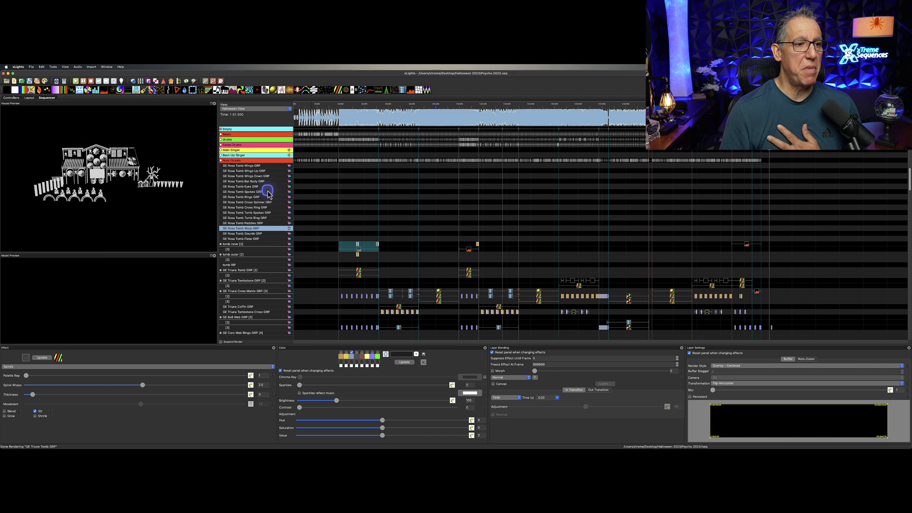
# Paste the Shockwave onto GE Rosa Tomb Spokes GRP and select the pasted copy
pyautogui.rightClick(267, 192)
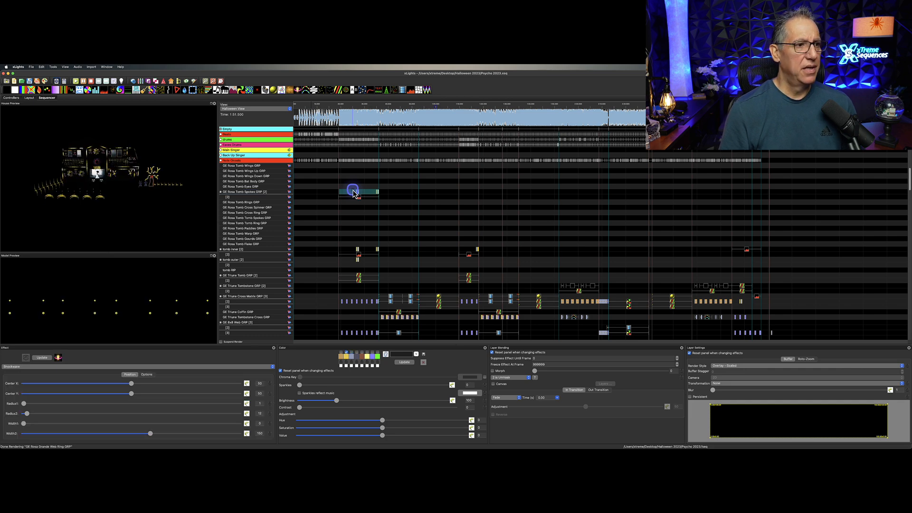
pyautogui.click(358, 197)
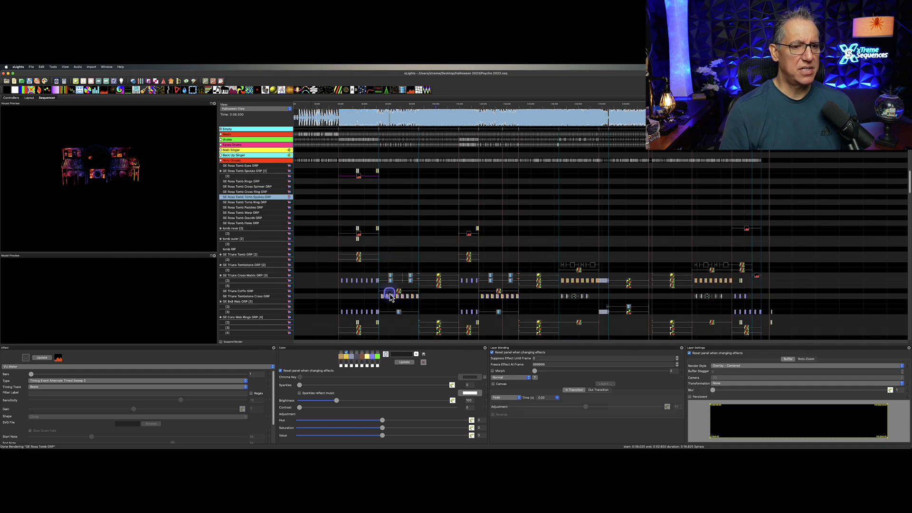
# Select the VU Meter effect on a lower row to inspect it
pyautogui.click(390, 293)
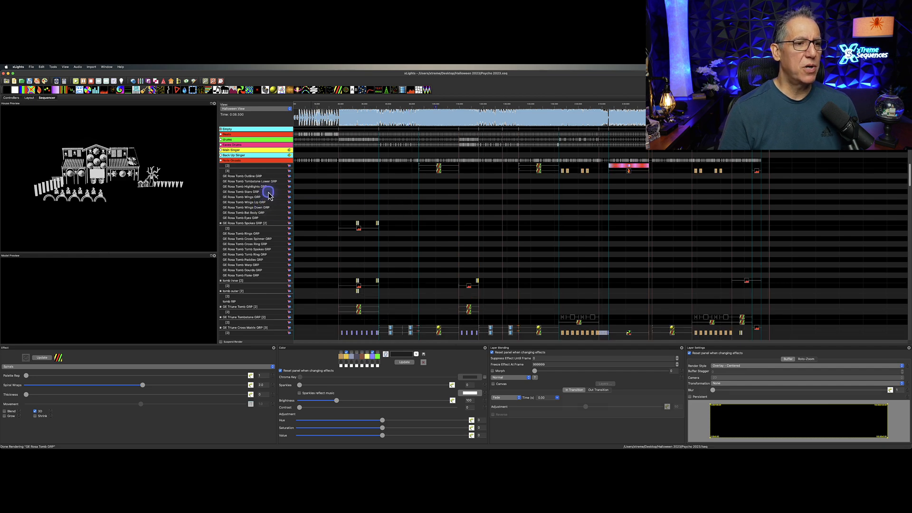
pyautogui.moveTo(276, 194)
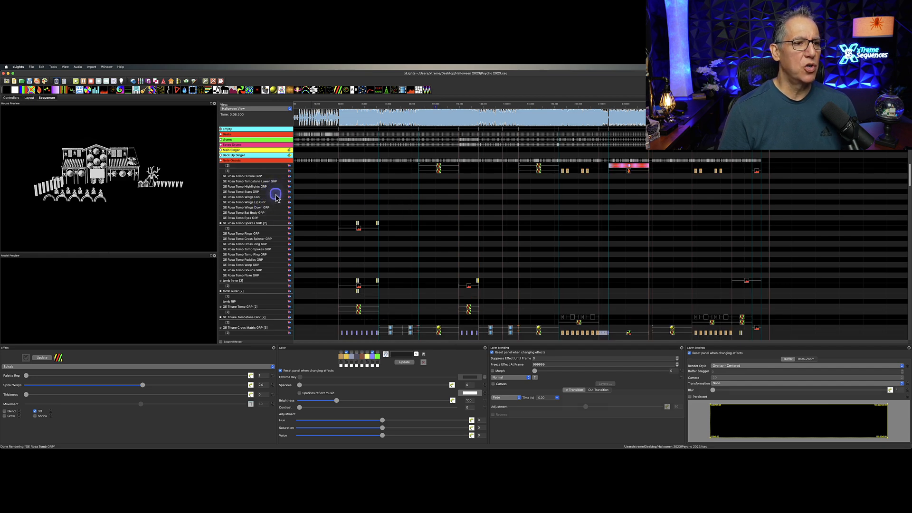
pyautogui.moveTo(413, 193)
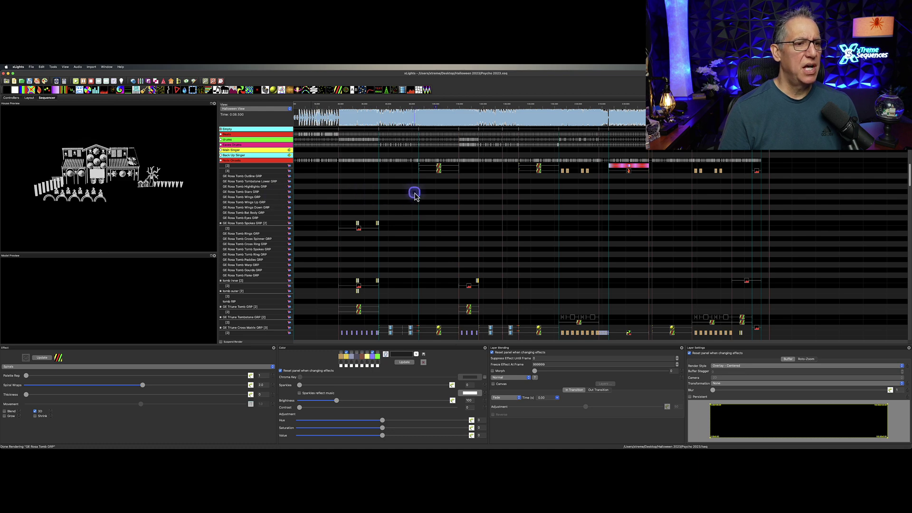
pyautogui.moveTo(355, 190)
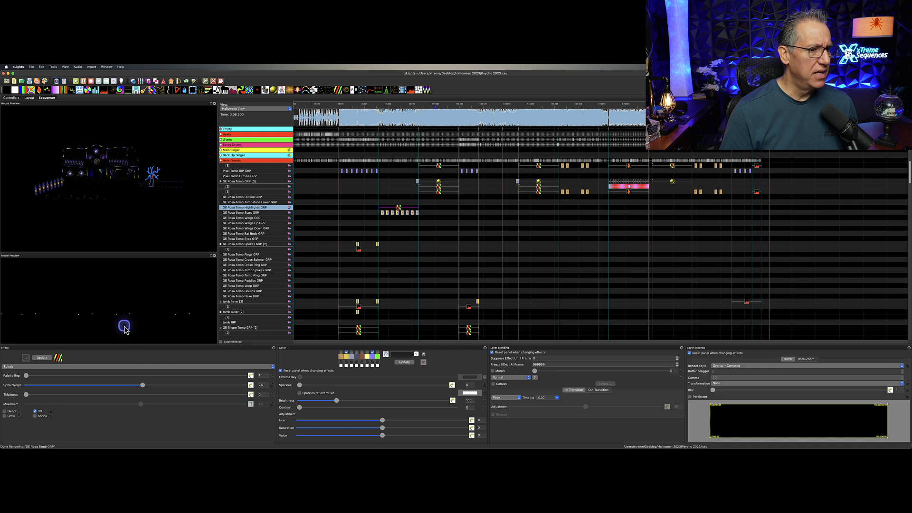
# Select the Stars group's Shockwave effect and scroll to its radius and width settings
pyautogui.click(400, 209)
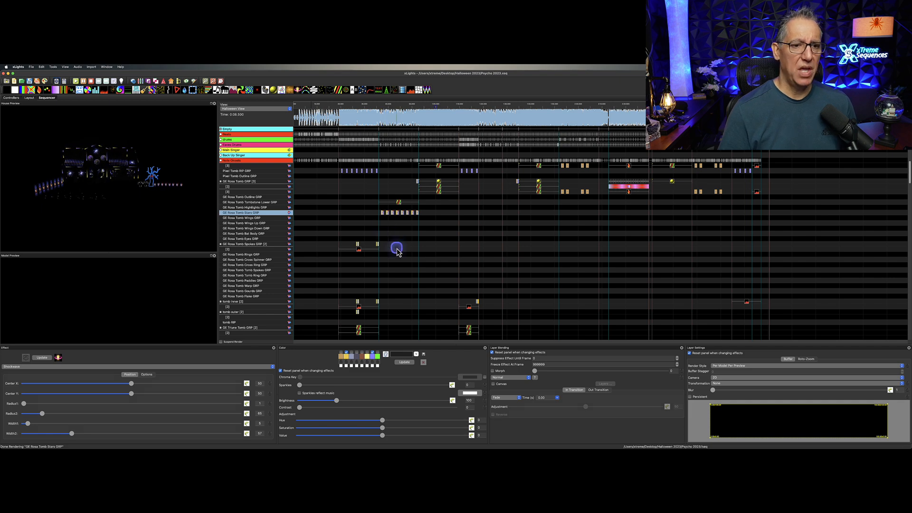
pyautogui.scroll(-3)
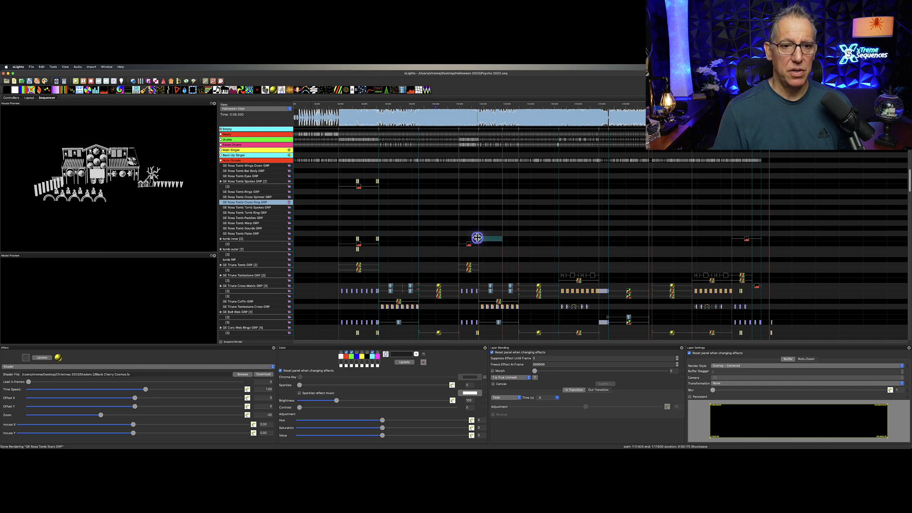
# Copy an existing effect from the grid and paste it onto the Rosa Tomb wings group row
pyautogui.click(481, 257)
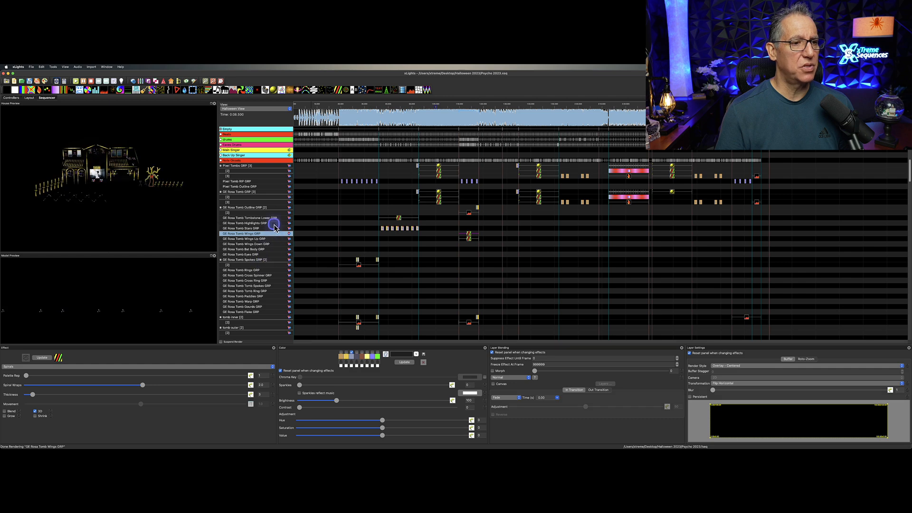
pyautogui.click(250, 218)
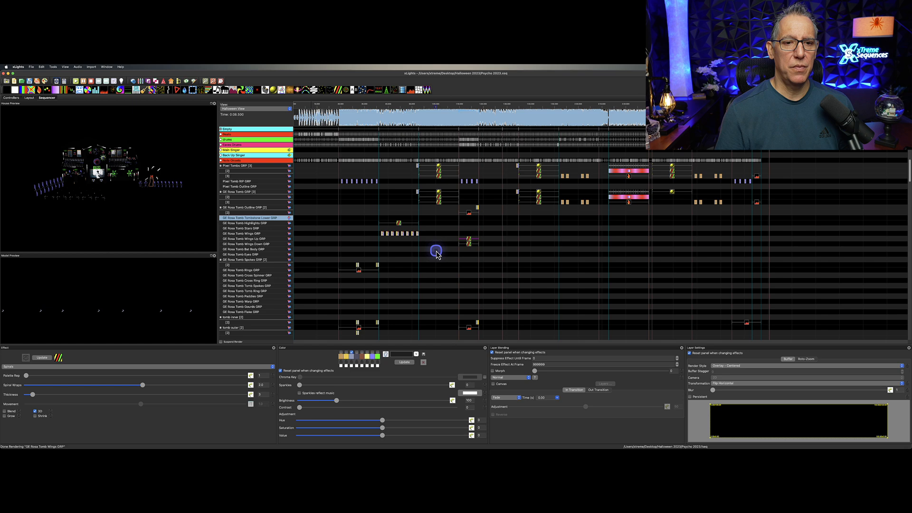
pyautogui.click(468, 244)
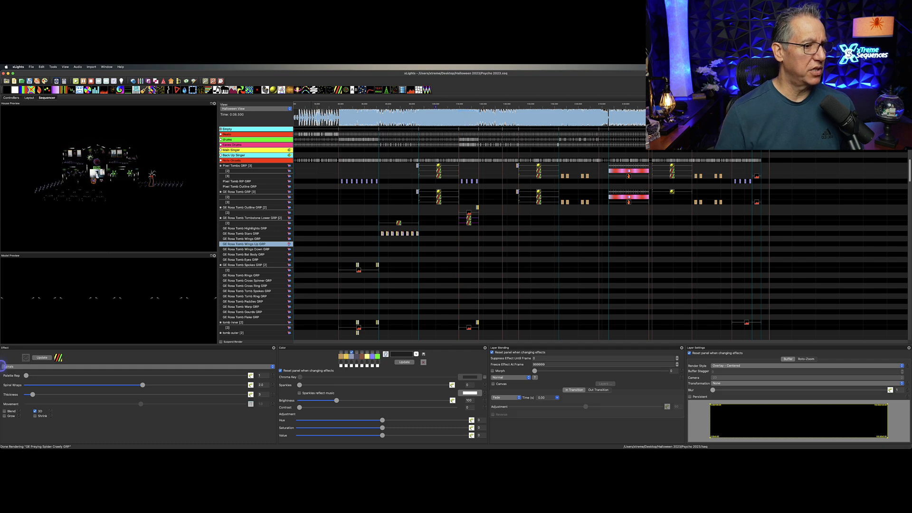
# Select the newly placed effect on the Rosa Tomb group row to view its settings
pyautogui.click(467, 217)
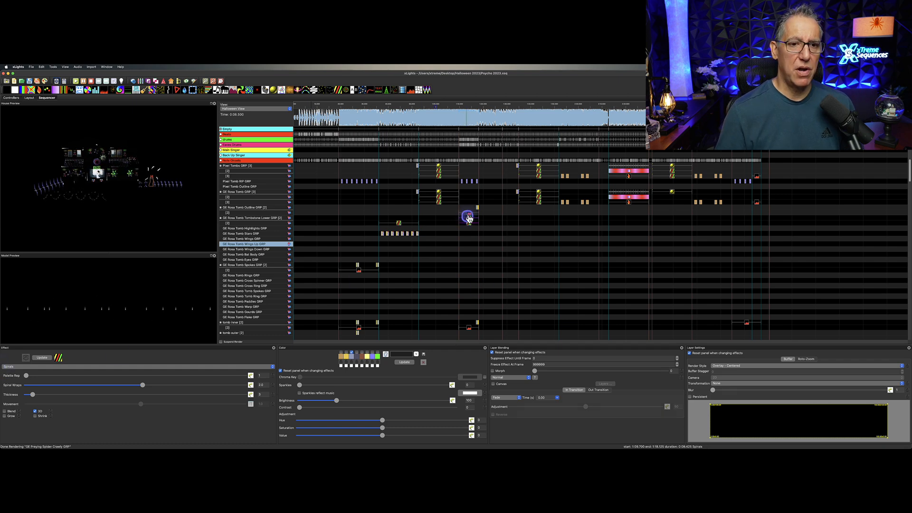
pyautogui.click(468, 212)
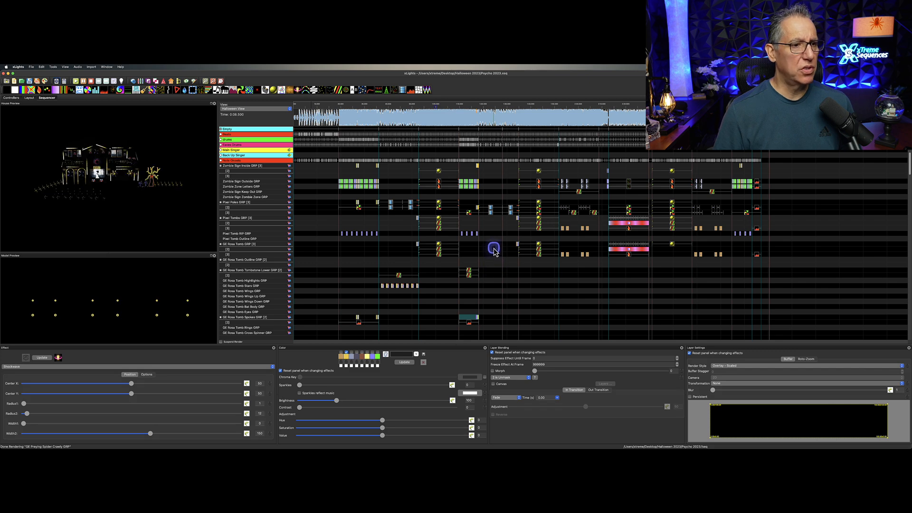
# Scroll down to the Triune groups and pick an effect to copy
pyautogui.scroll(-3)
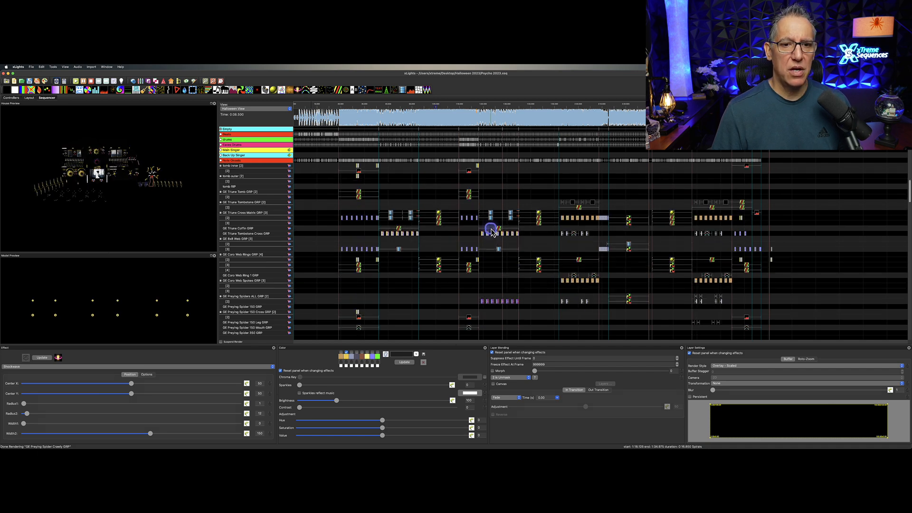
pyautogui.click(498, 232)
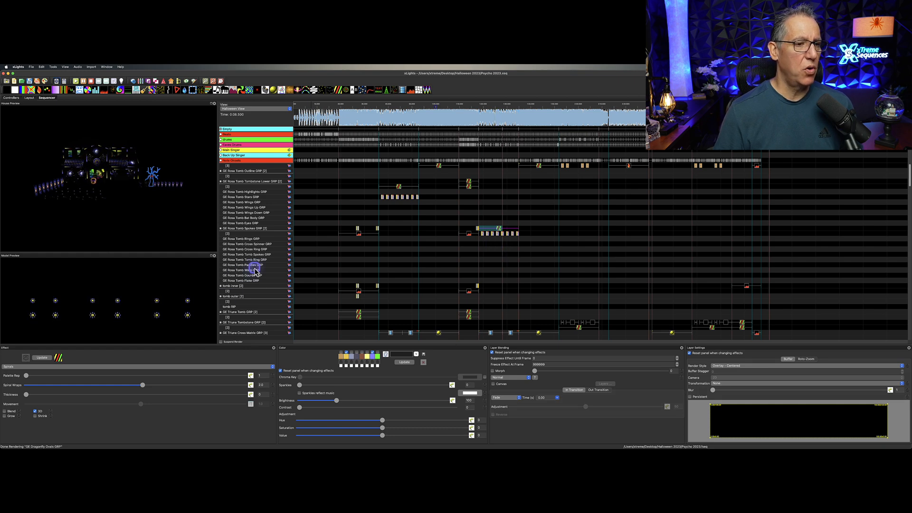
# Bring up the context menu for the Rosa Tomb Paddles GRP row
pyautogui.rightClick(252, 265)
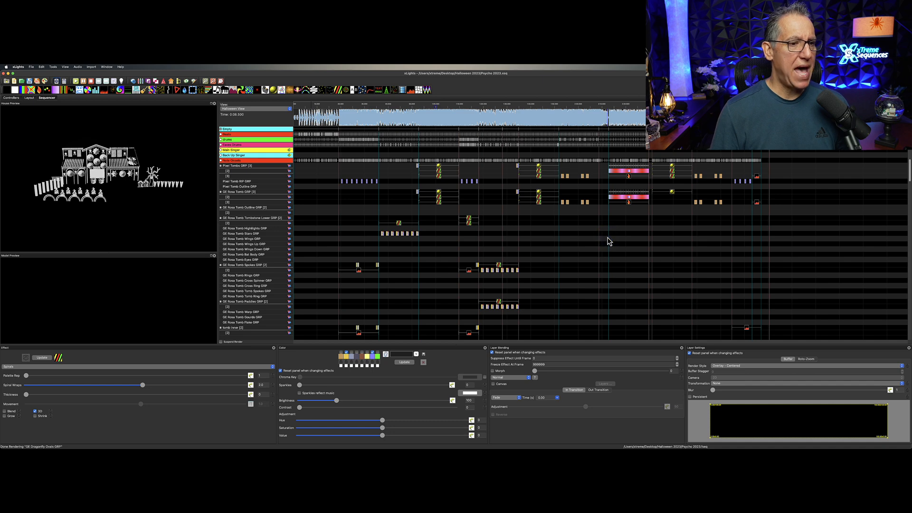
# Select the Shockwave effect near the song's end on a Triune tomb row
pyautogui.click(604, 255)
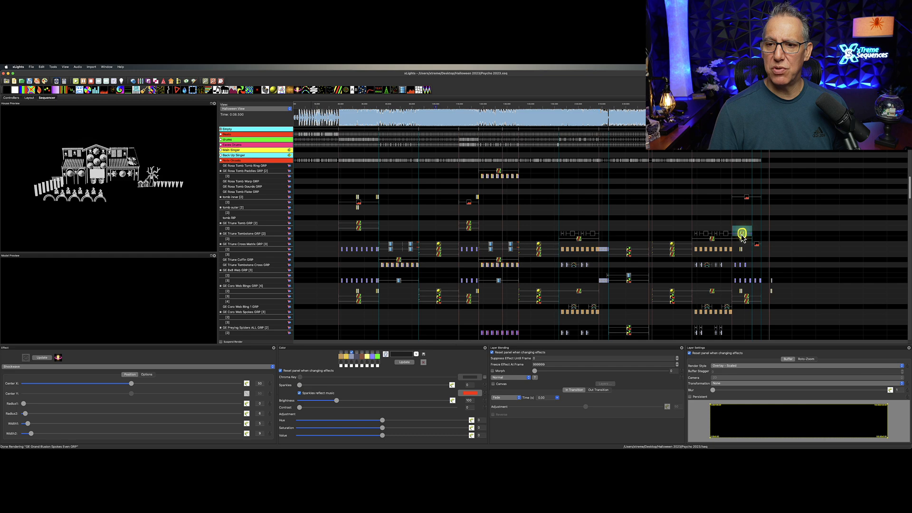
# Pick the Shockwave effect to reuse during the enlarged full-house preview playback
pyautogui.click(744, 275)
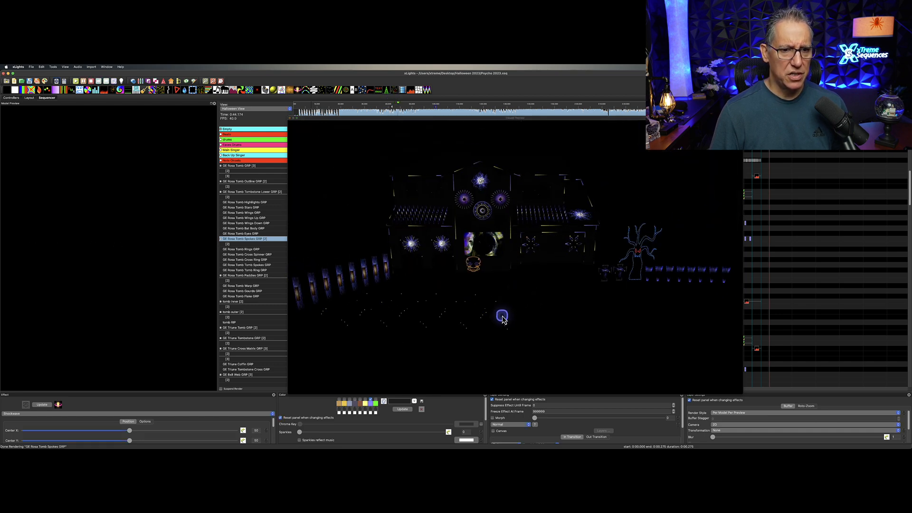
# Jump playback to later points in the song by clicking and dragging along the waveform
pyautogui.click(447, 109)
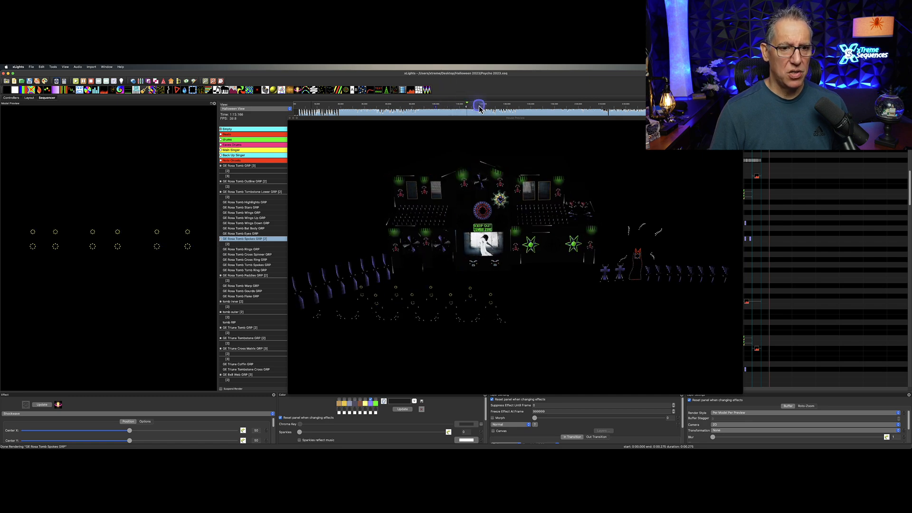
pyautogui.click(494, 106)
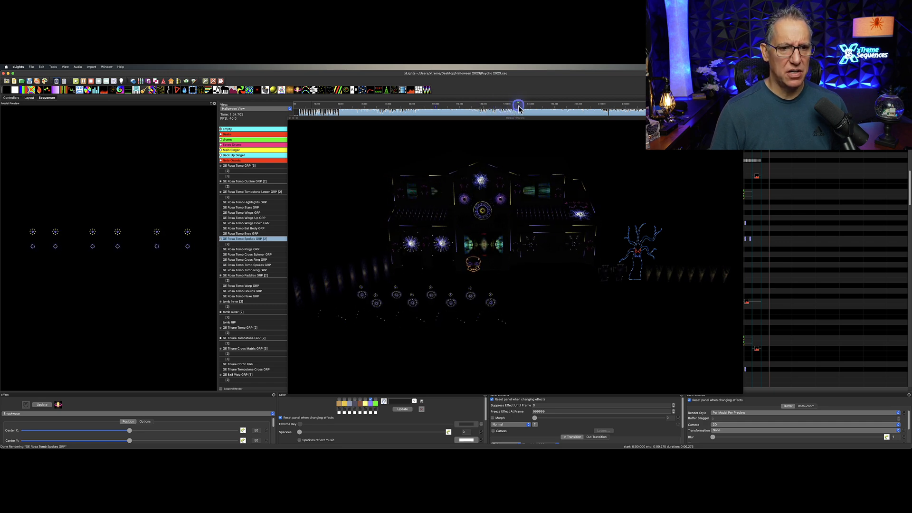
pyautogui.moveTo(517, 104); pyautogui.dragTo(549, 105)
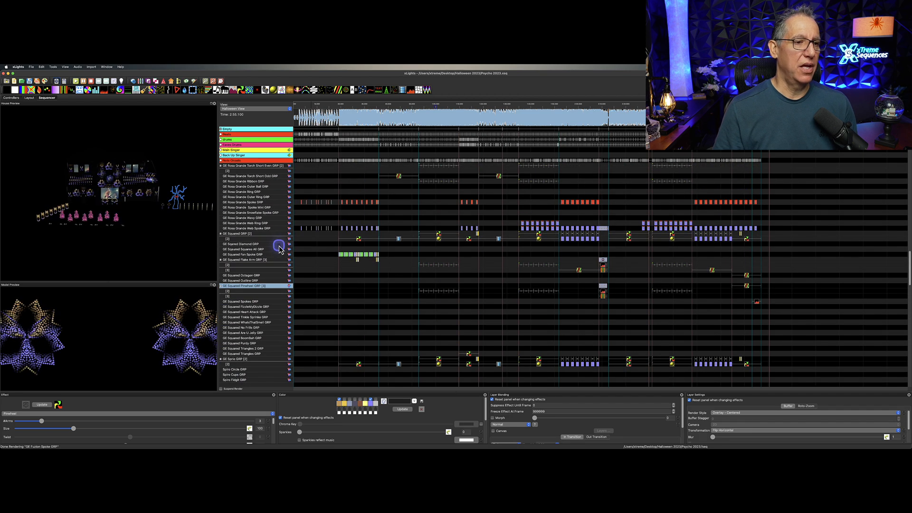
# Play GE Squared Pinwheel GRP alone via its right-click Model > Play option
pyautogui.rightClick(278, 285)
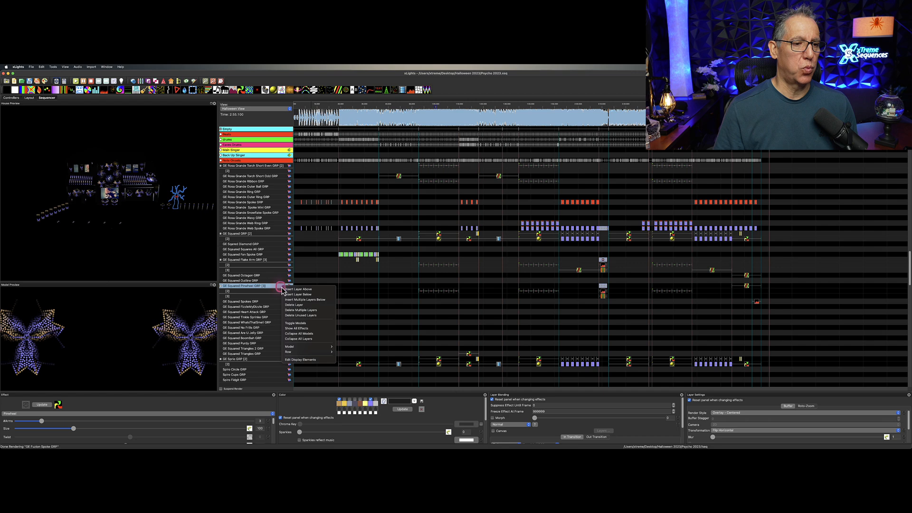
pyautogui.moveTo(308, 346)
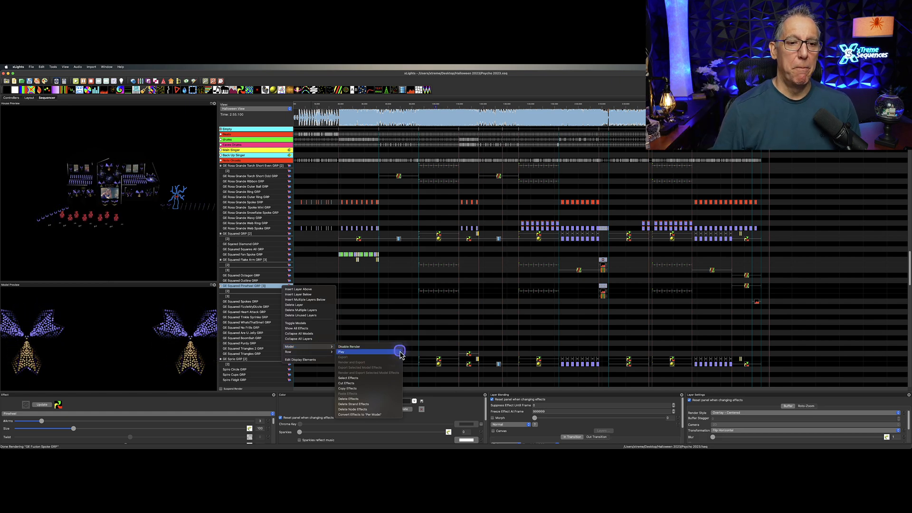
pyautogui.click(341, 351)
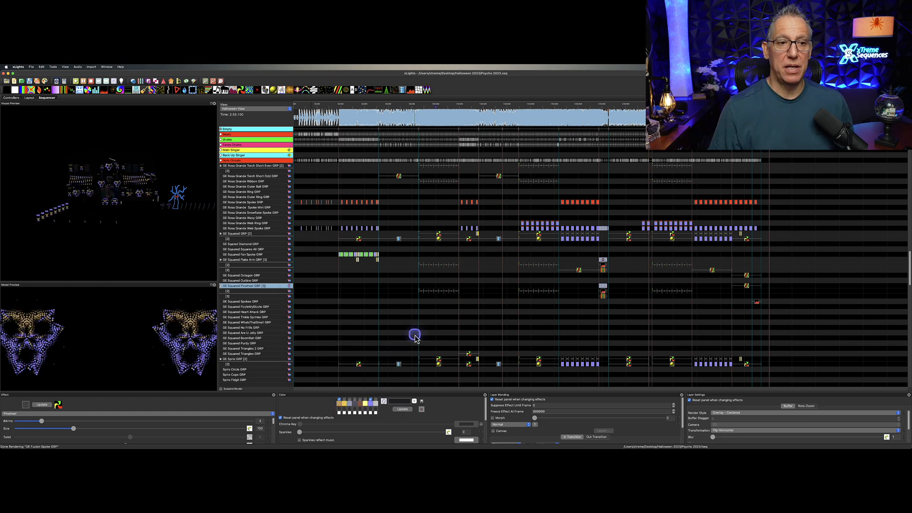